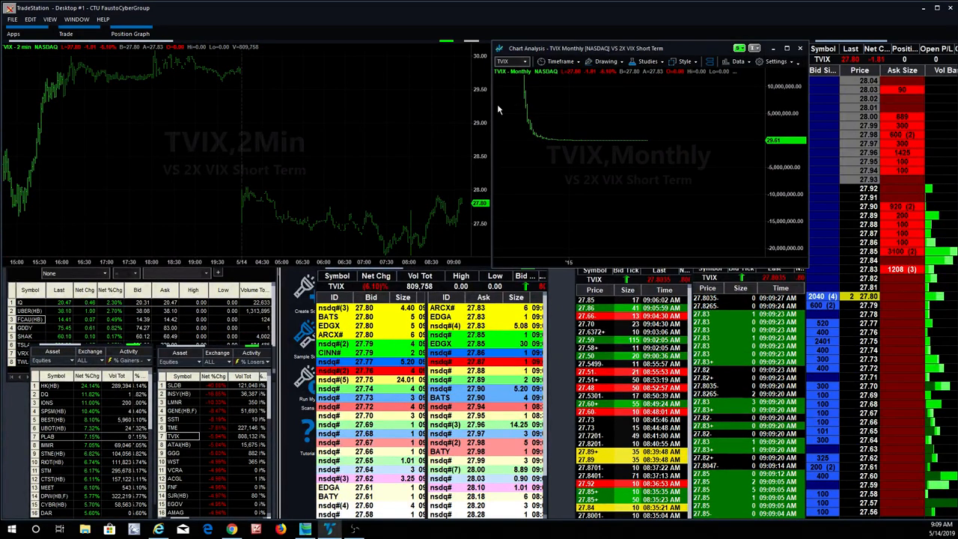
Step: Switch the right chart's interval to Daily bars
{"action": "left_click", "coordinate": [560, 62]}
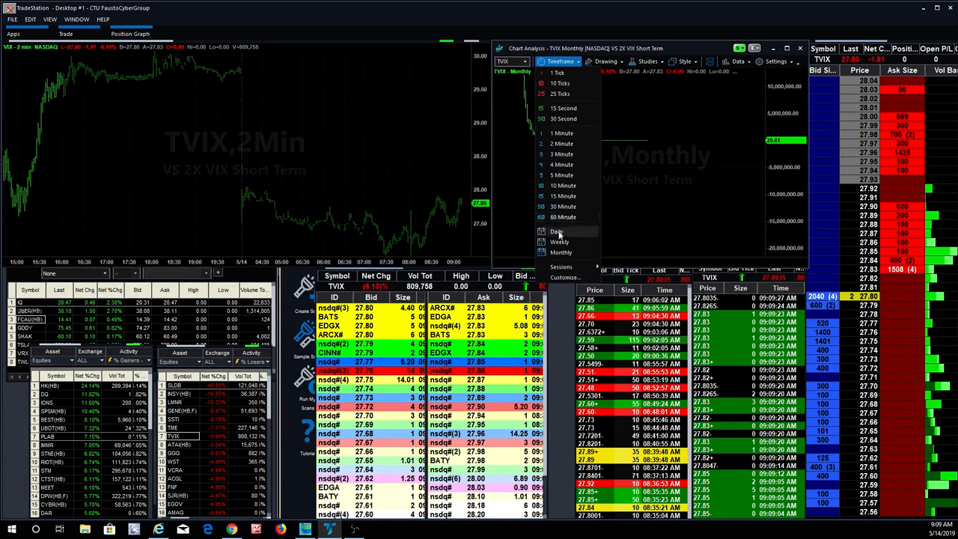
{"action": "left_click", "coordinate": [557, 230]}
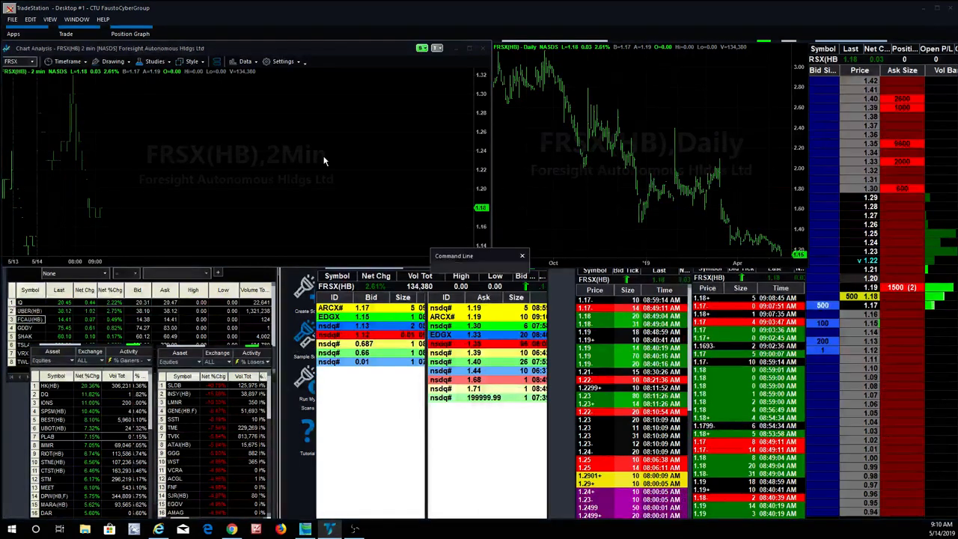
Step: Enter MARA in the command line to load it across the linked windows
{"action": "type", "text": "mara"}
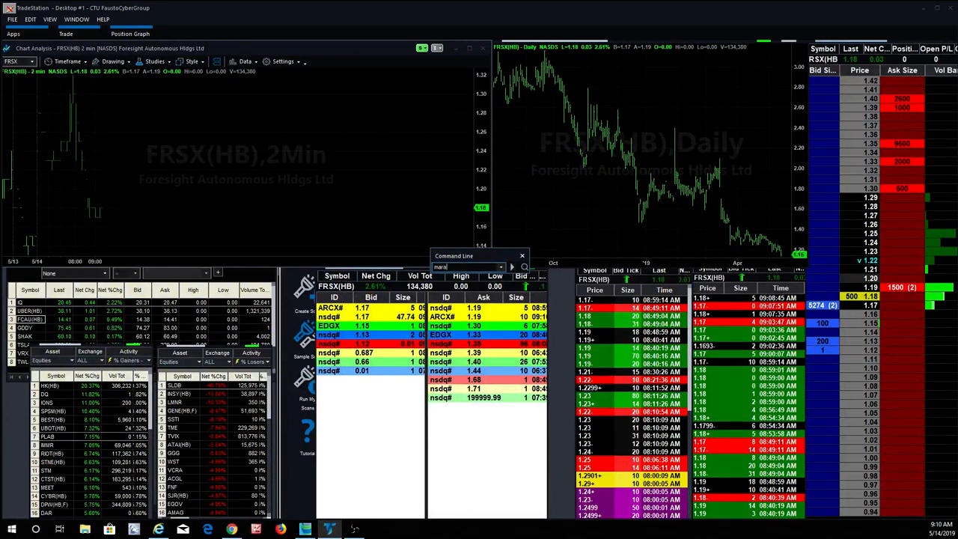
{"action": "type", "text": "MARA"}
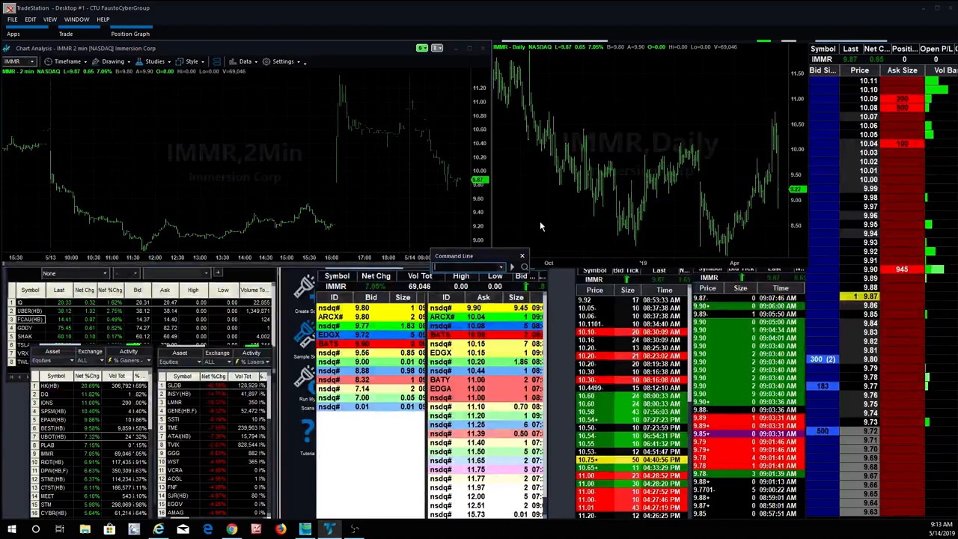
Step: Enter UBER in the command line to switch all linked windows to Uber
{"action": "type", "text": "ub"}
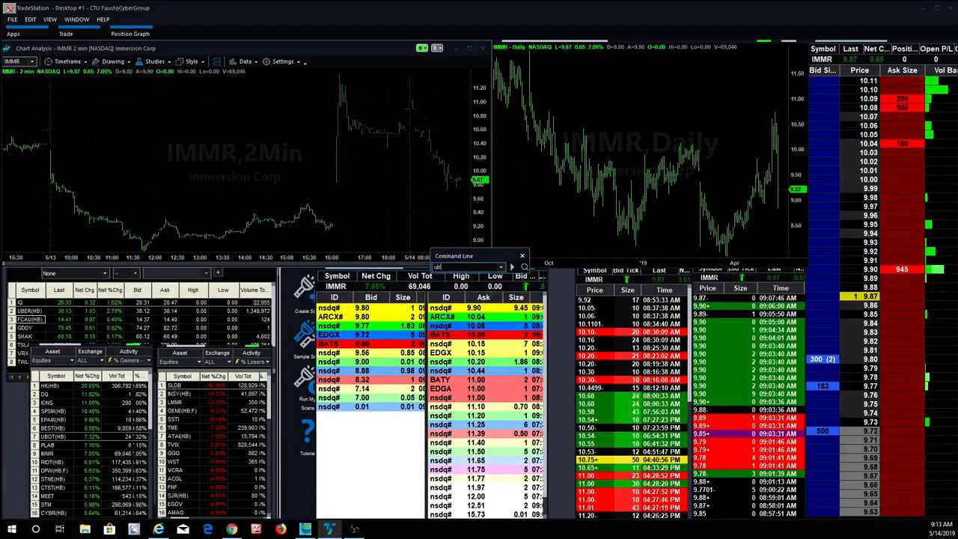
{"action": "type", "text": "UBER"}
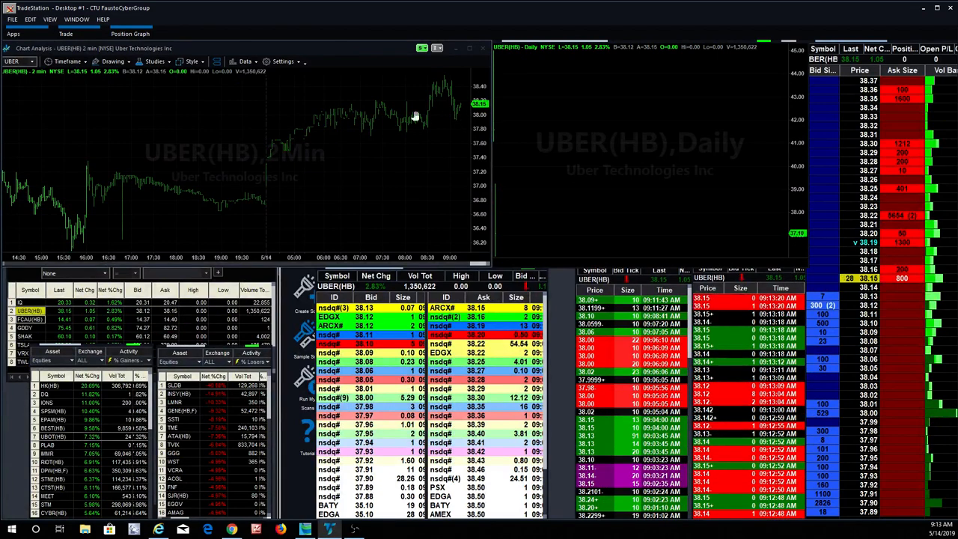
{"action": "mouse_move", "coordinate": [366, 112]}
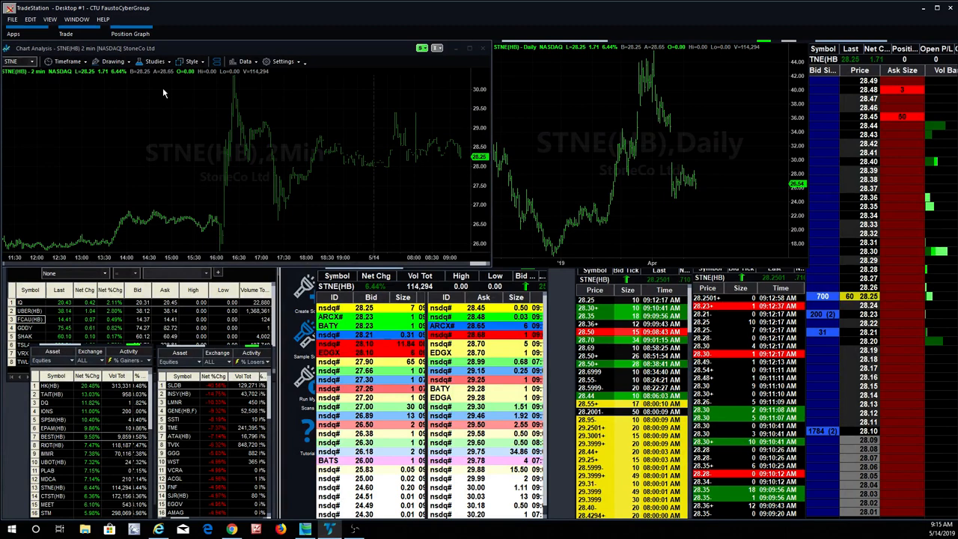
{"action": "mouse_move", "coordinate": [687, 176]}
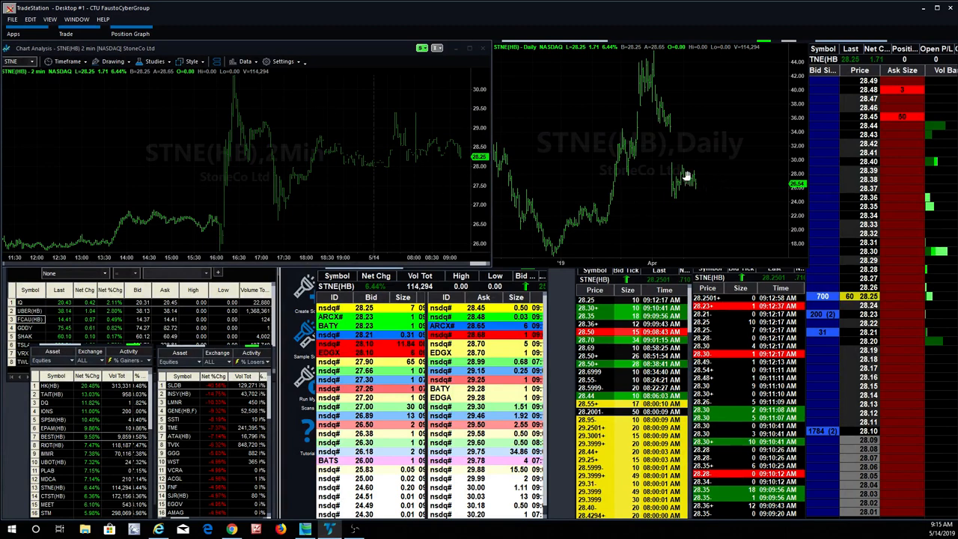